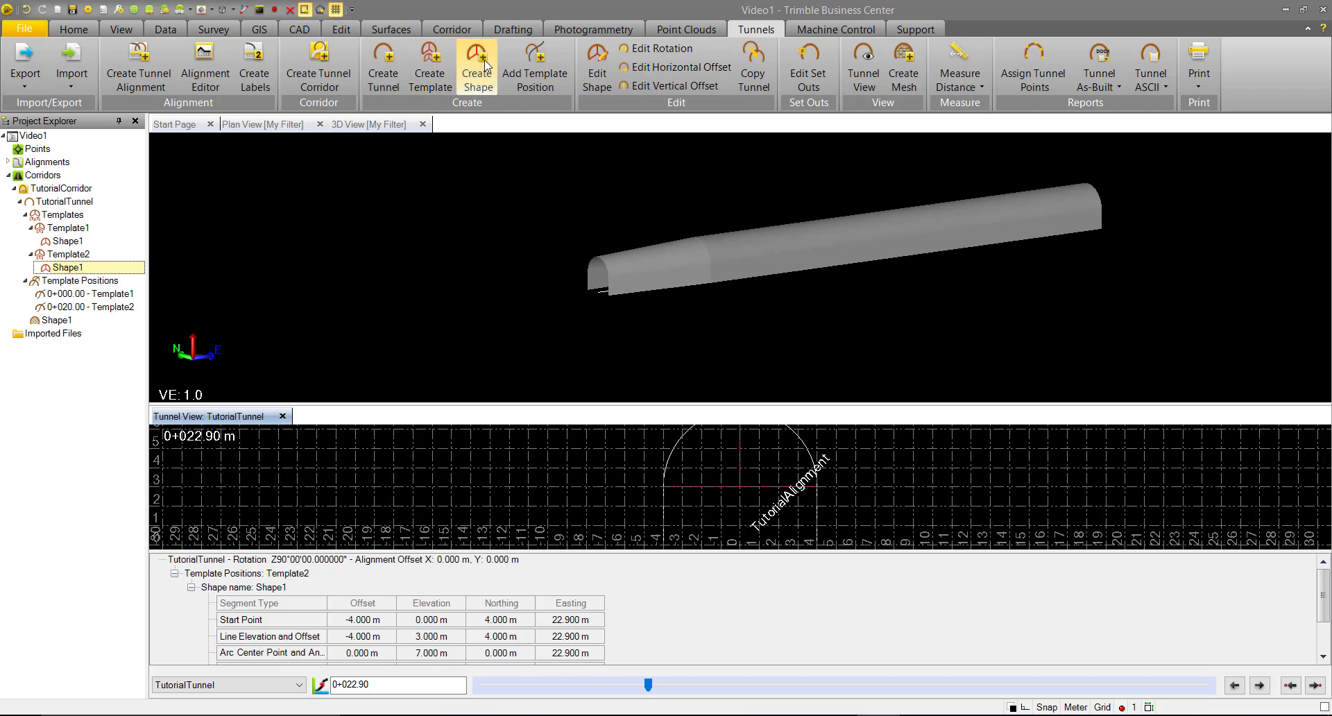
Step: Create Shape2 in Template2 by copying Template1's Shape1
left_click(477, 66)
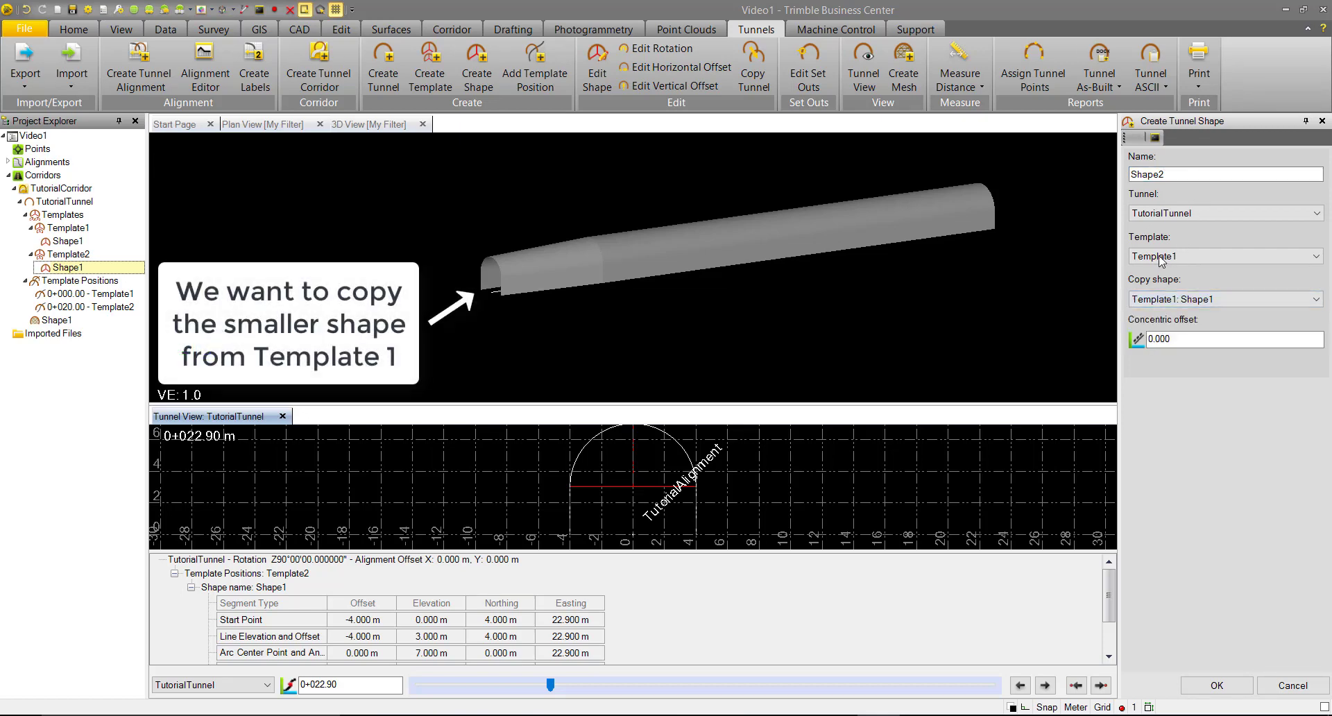
left_click(1223, 255)
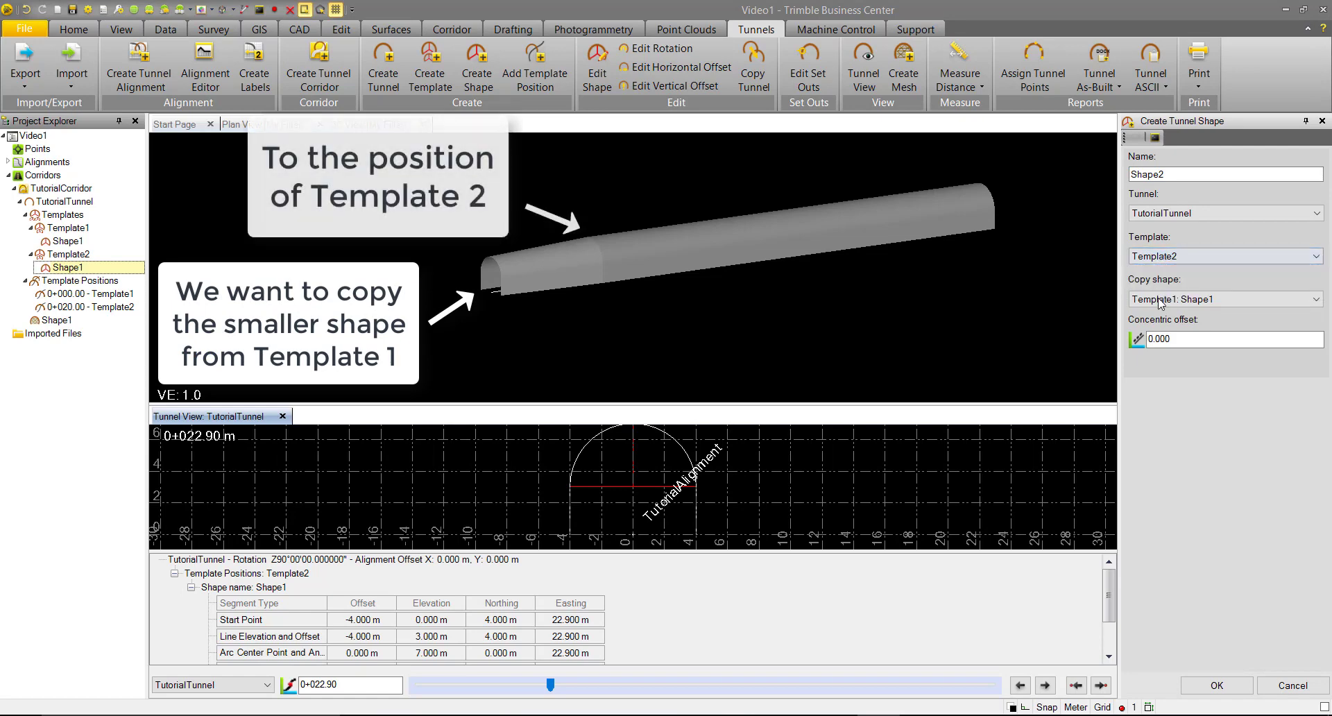
left_click(1232, 338)
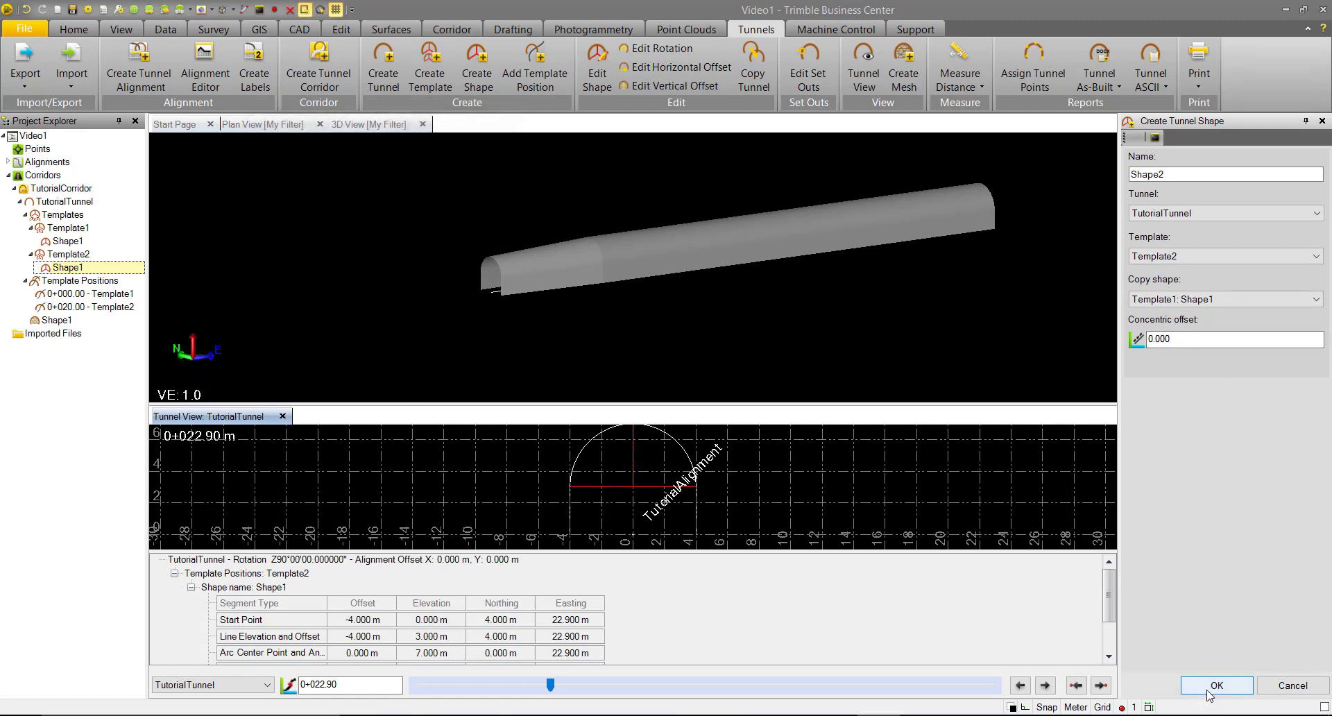
left_click(1215, 685)
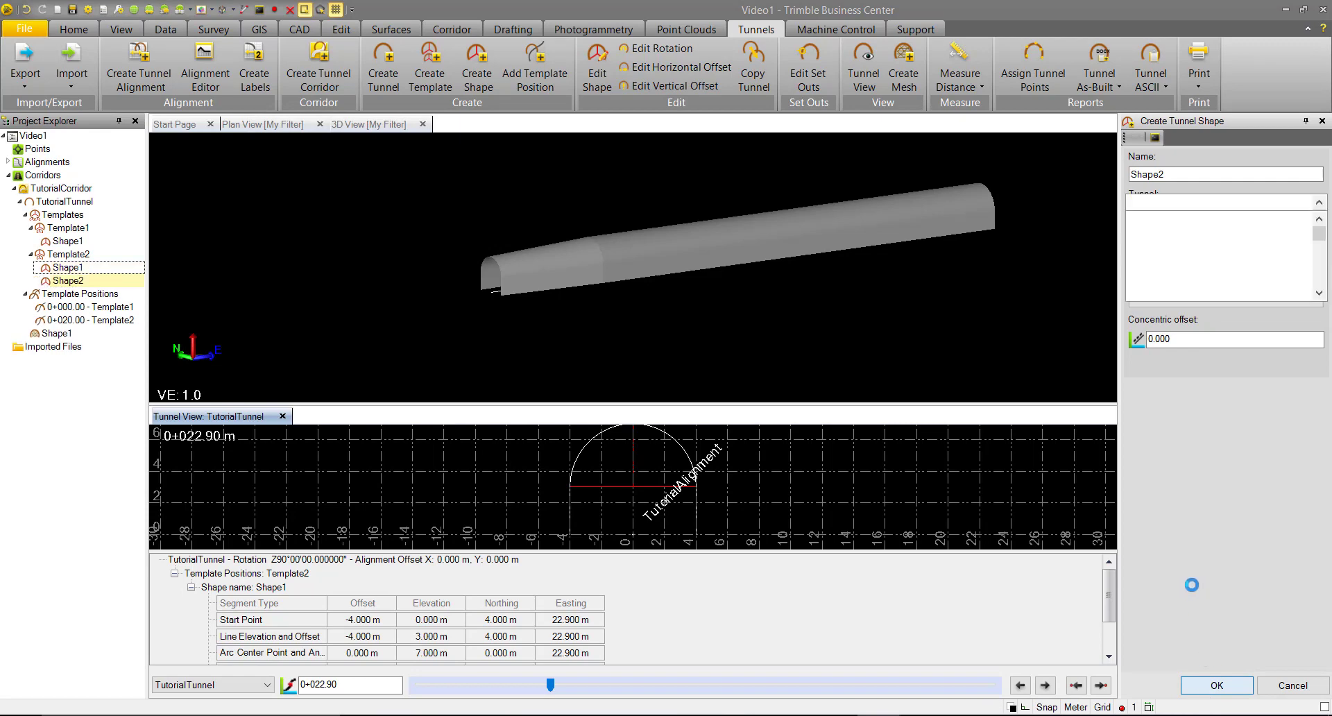
Step: Set the Shape1 tunnel mesh to display as wireframe in 3D
left_click(1214, 685)
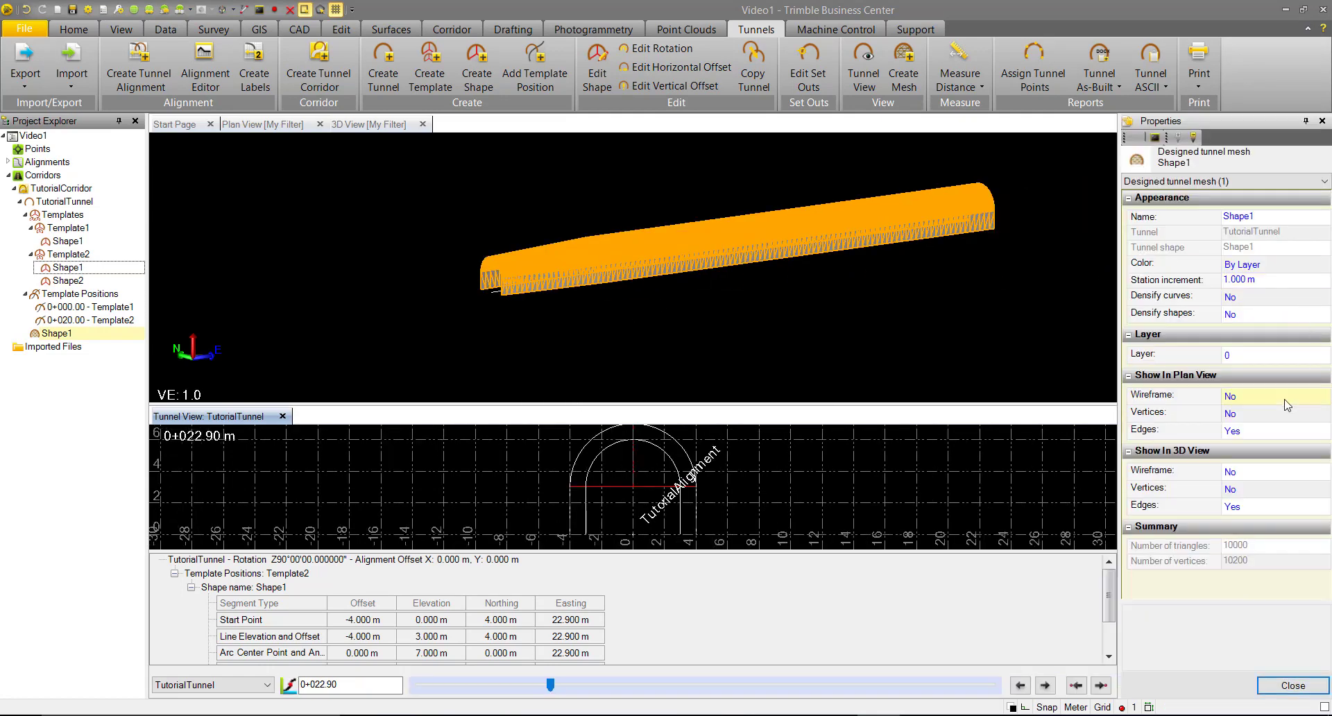
mouse_move(1251, 471)
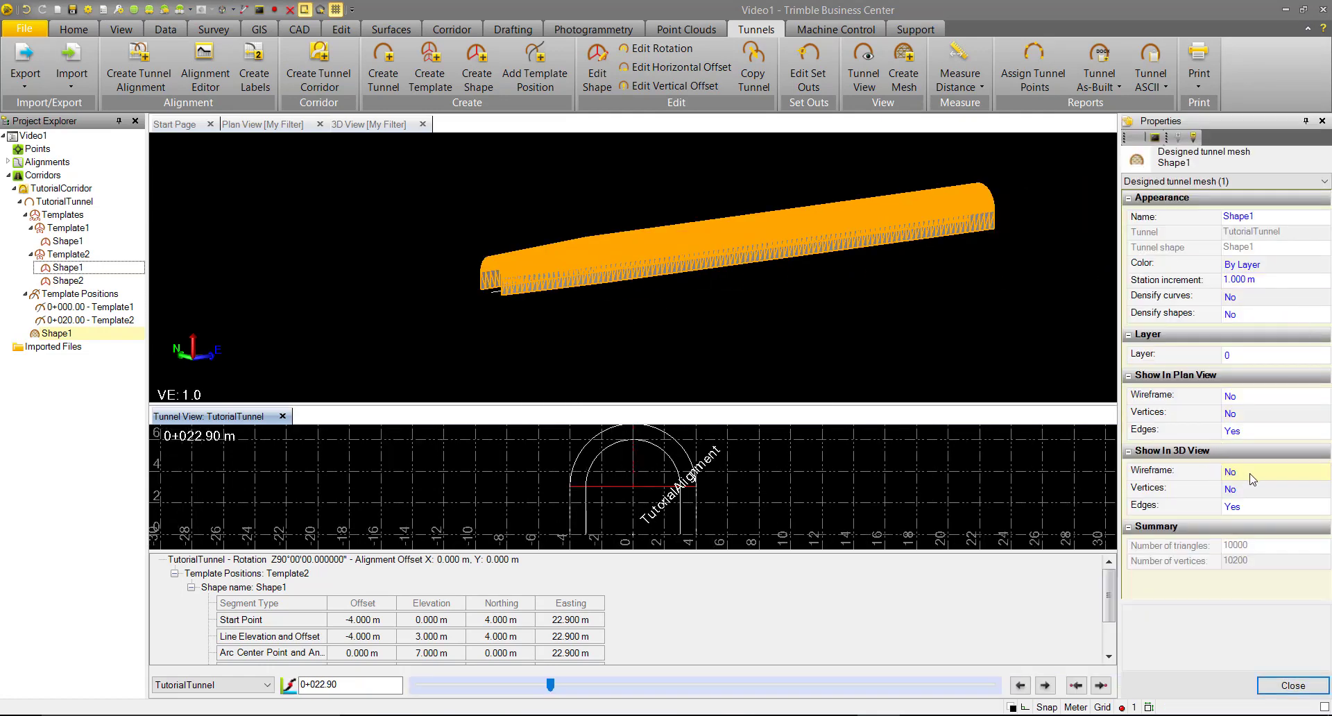
left_click(1274, 471)
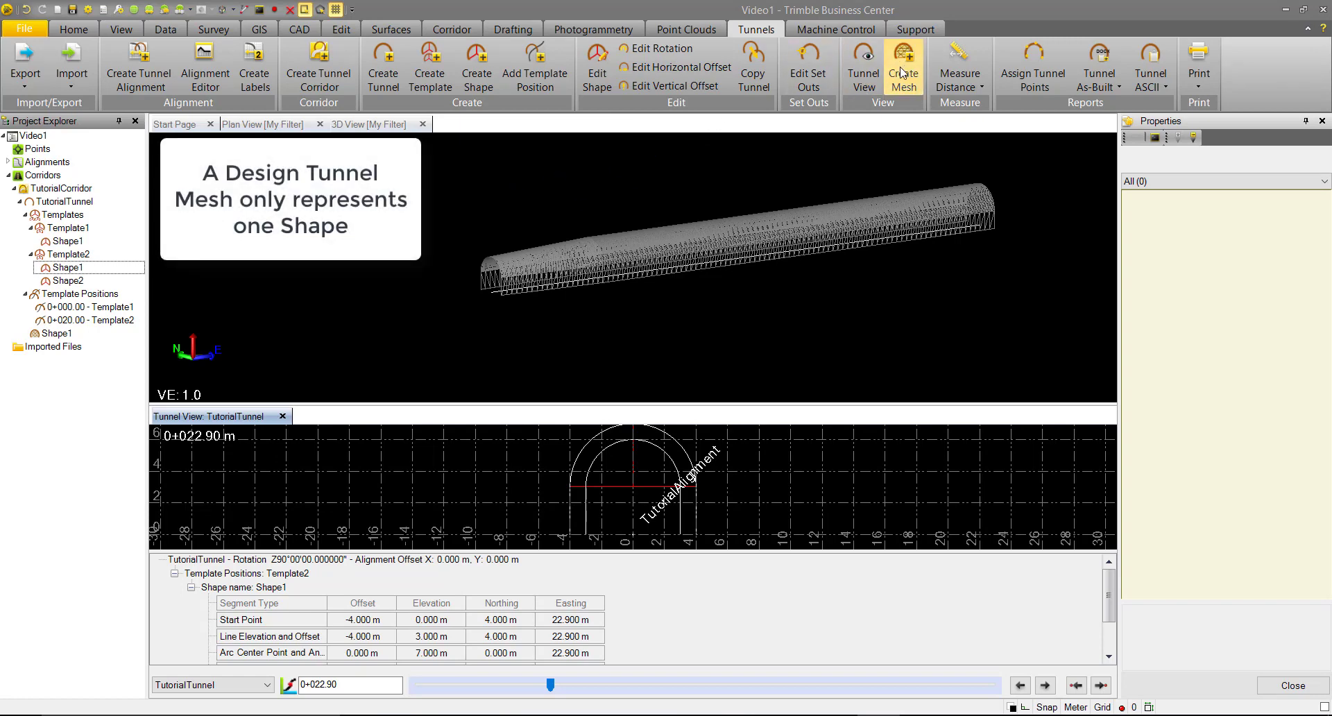
Step: Create a designed tunnel mesh named Shape2 using tunnel shape Shape2
left_click(903, 66)
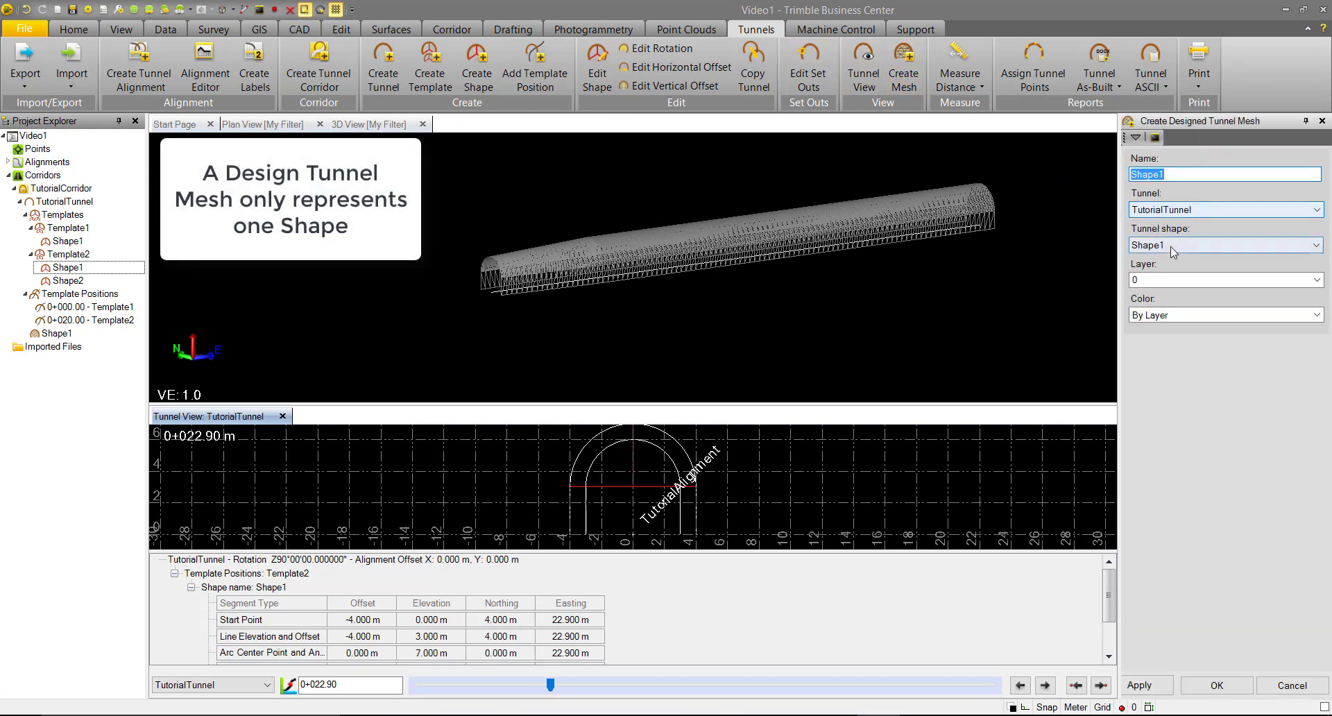
left_click(1223, 245)
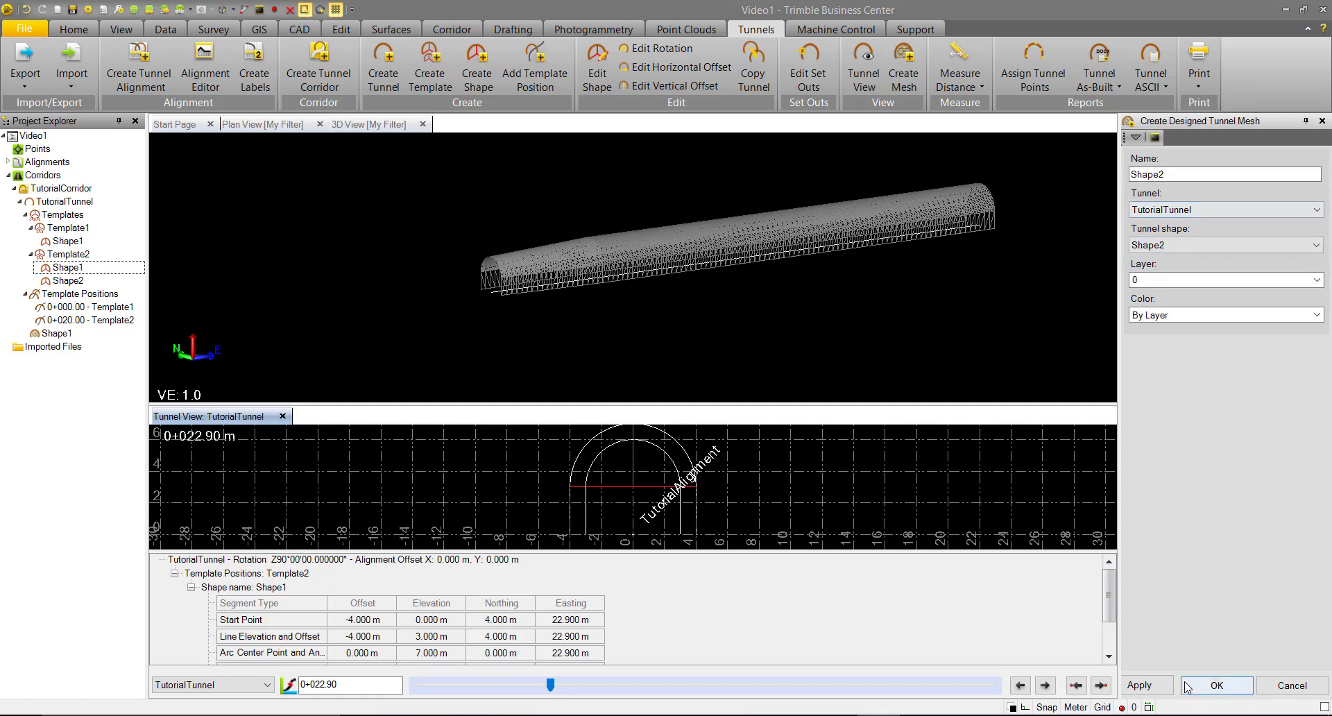
left_click(1215, 684)
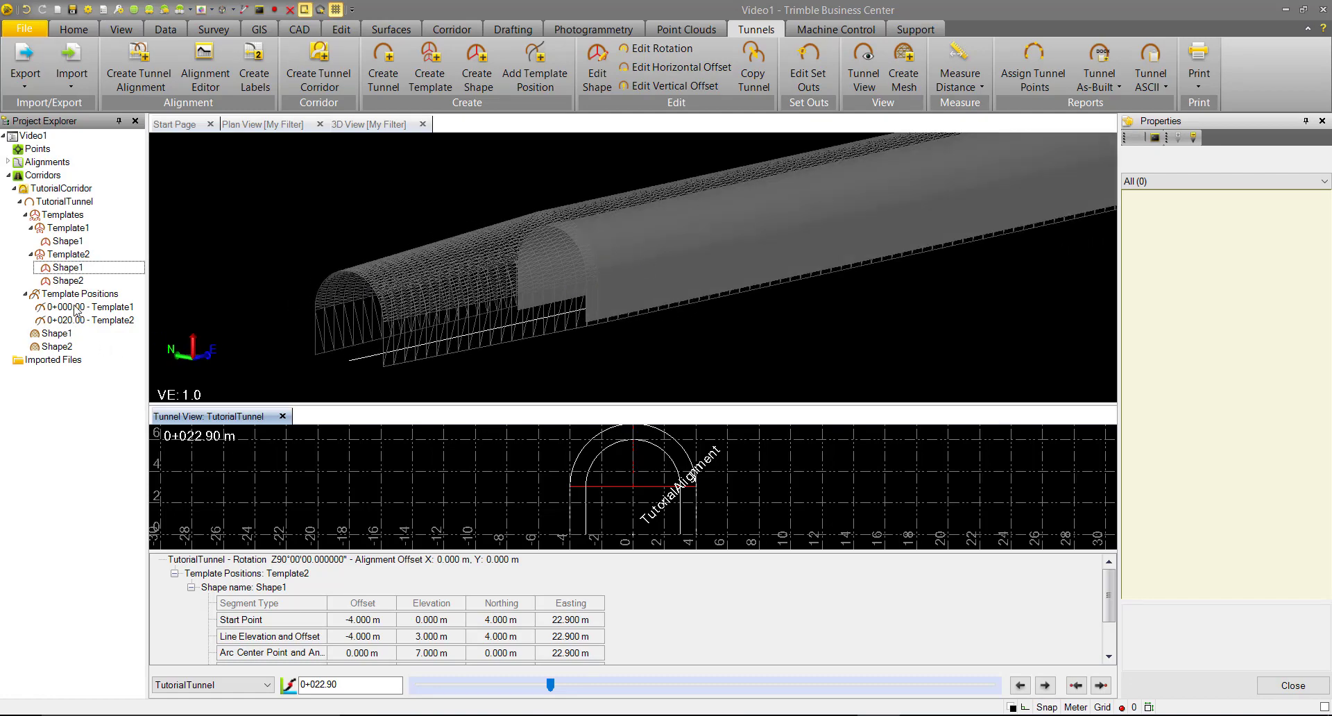
Step: Change the Shape2 mesh colour from By Layer to Red
left_click(58, 346)
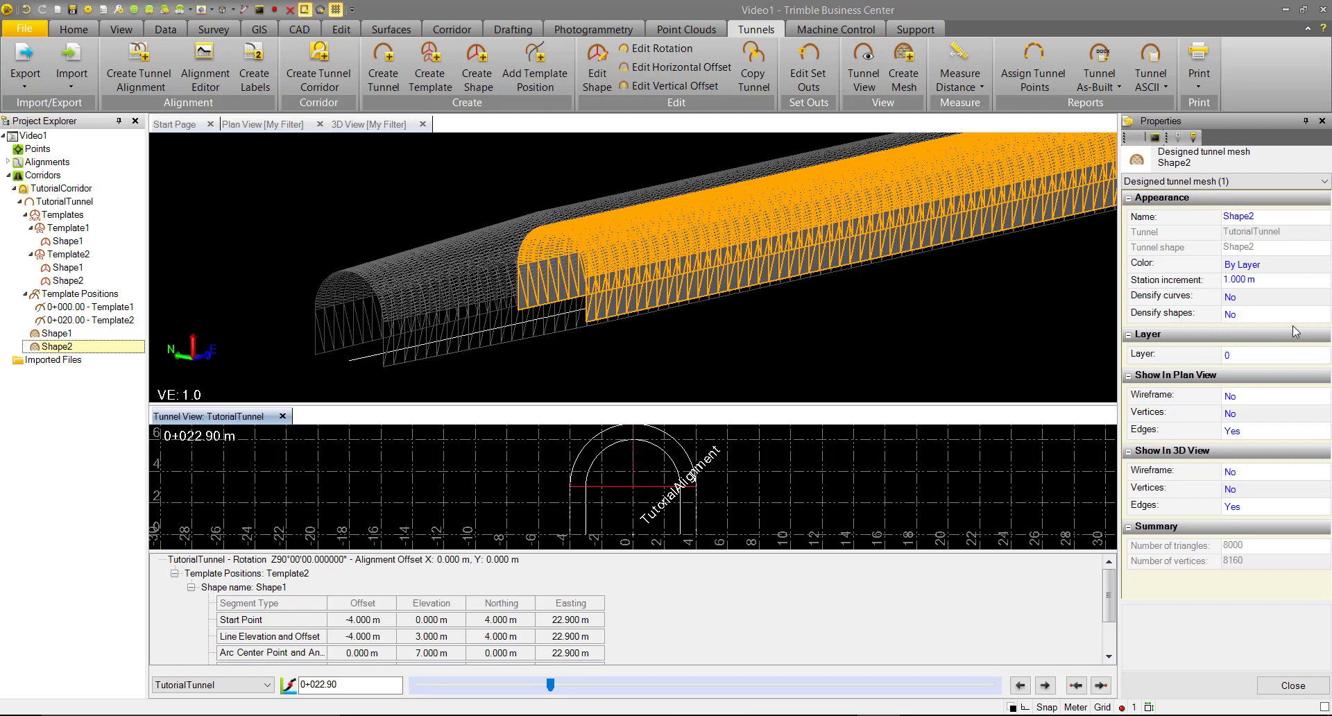
left_click(1265, 265)
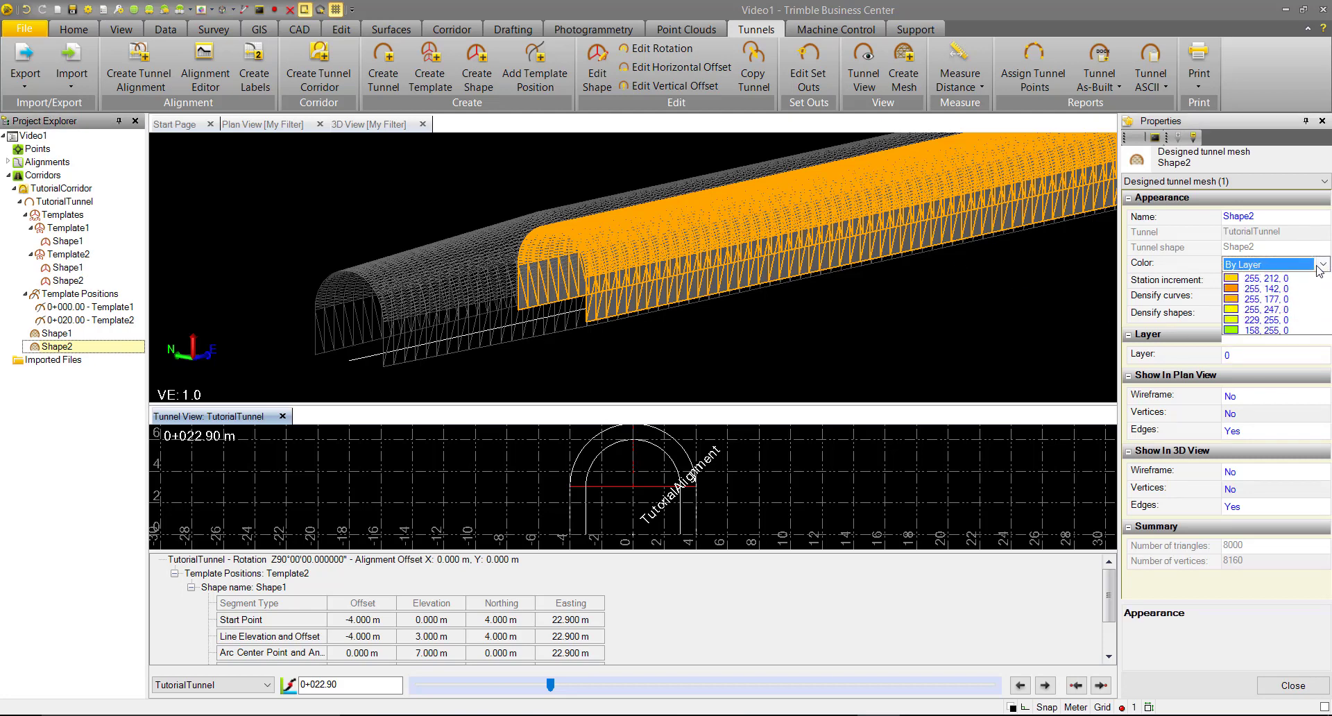
left_click(1321, 264)
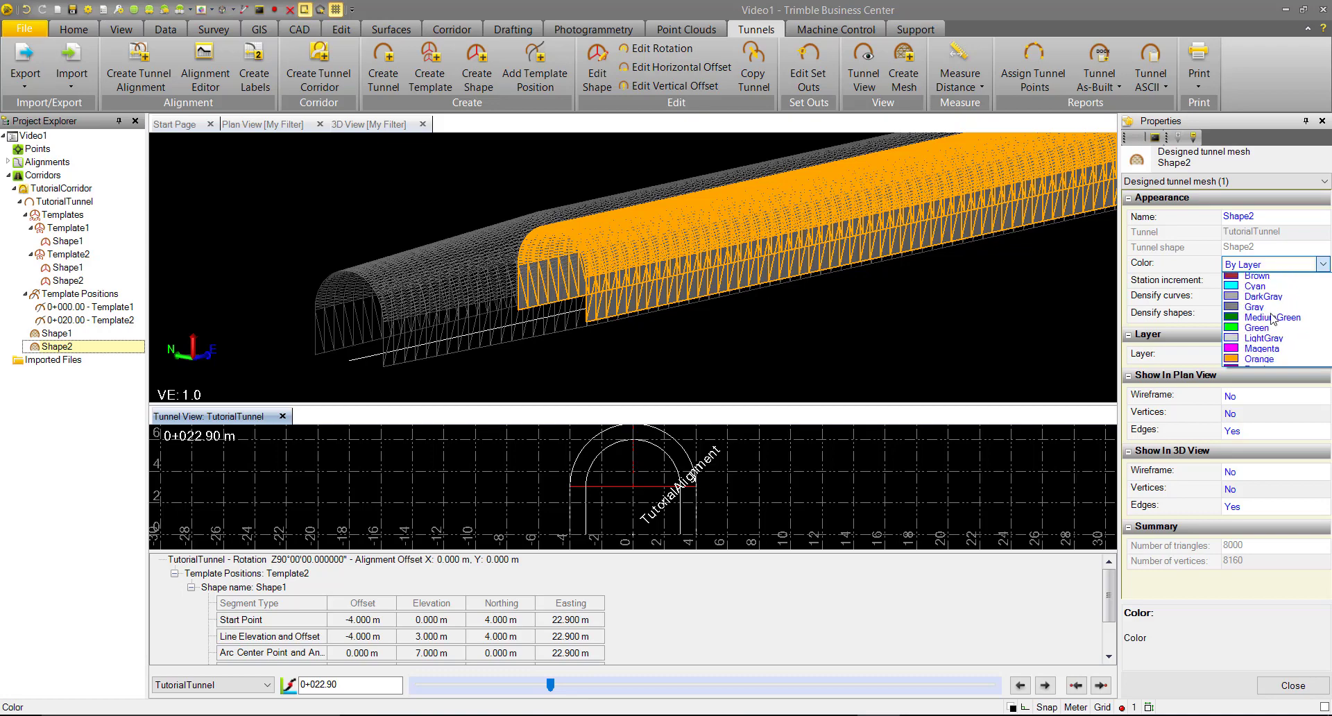
left_click(1256, 264)
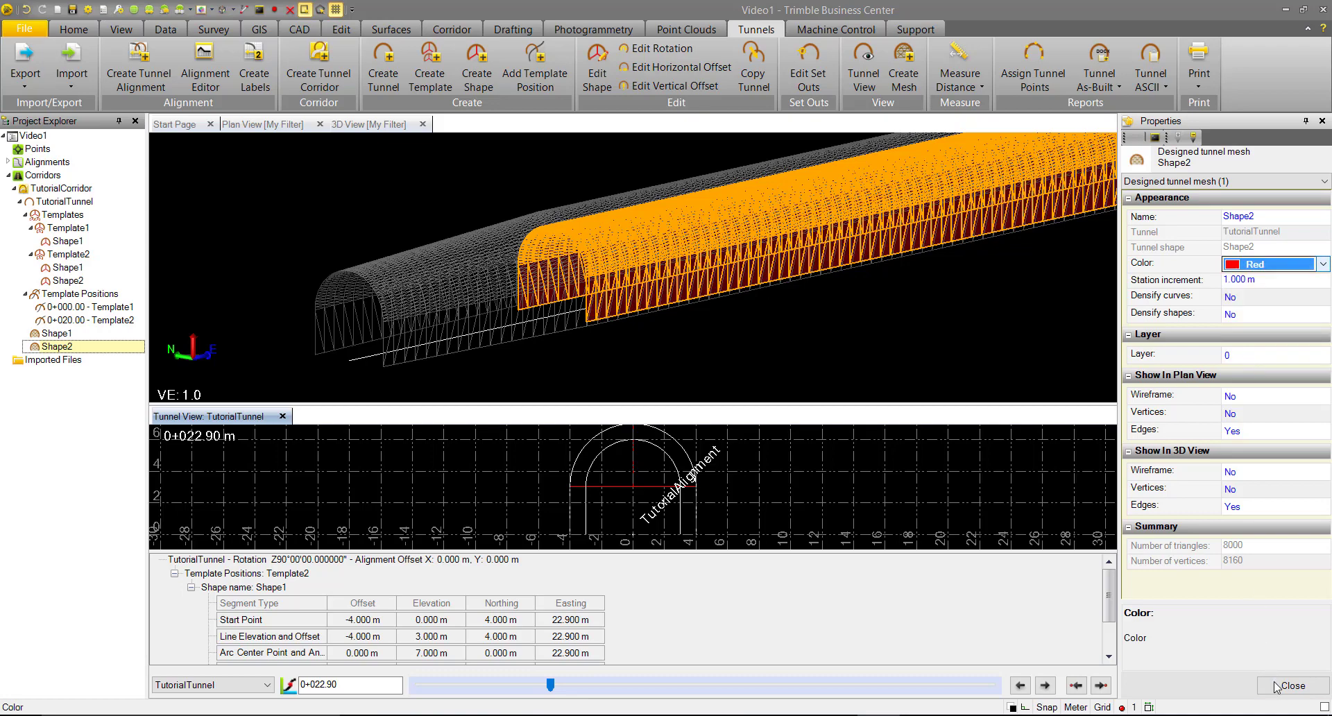
left_click(1289, 685)
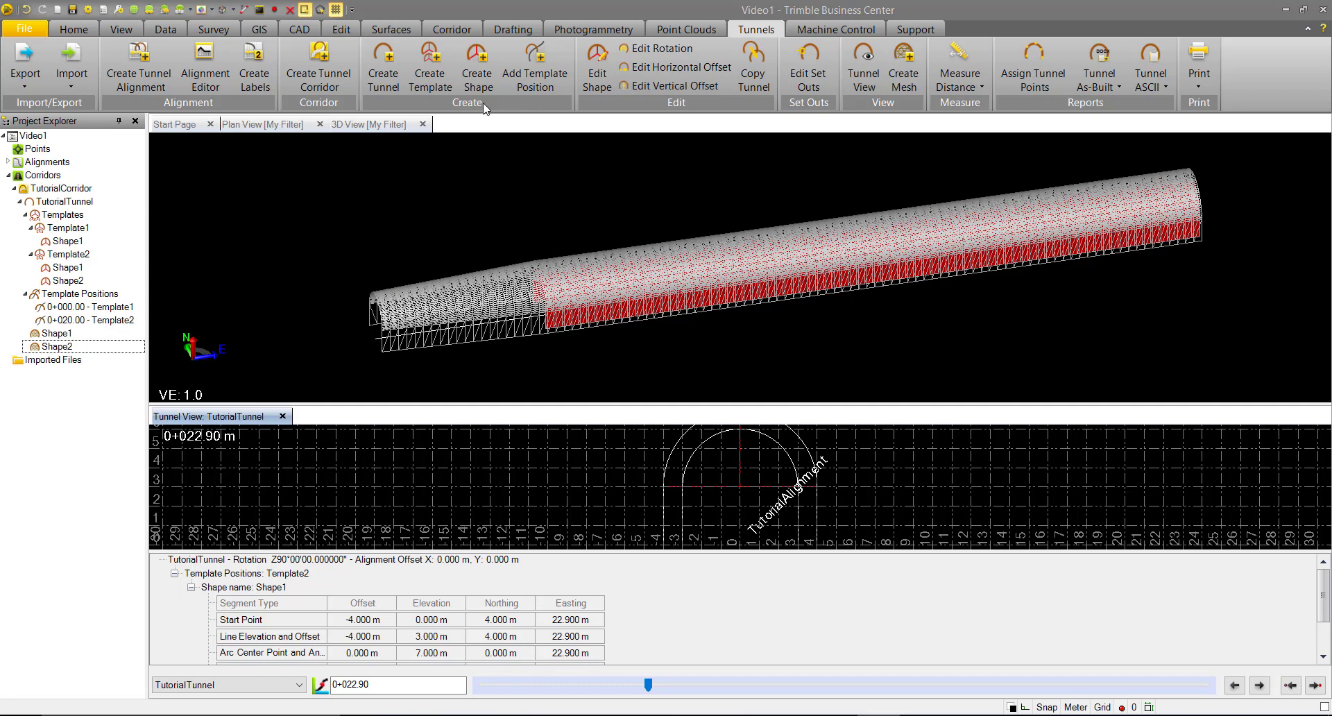
Step: Add a template position at station 60 applying Template2
left_click(534, 65)
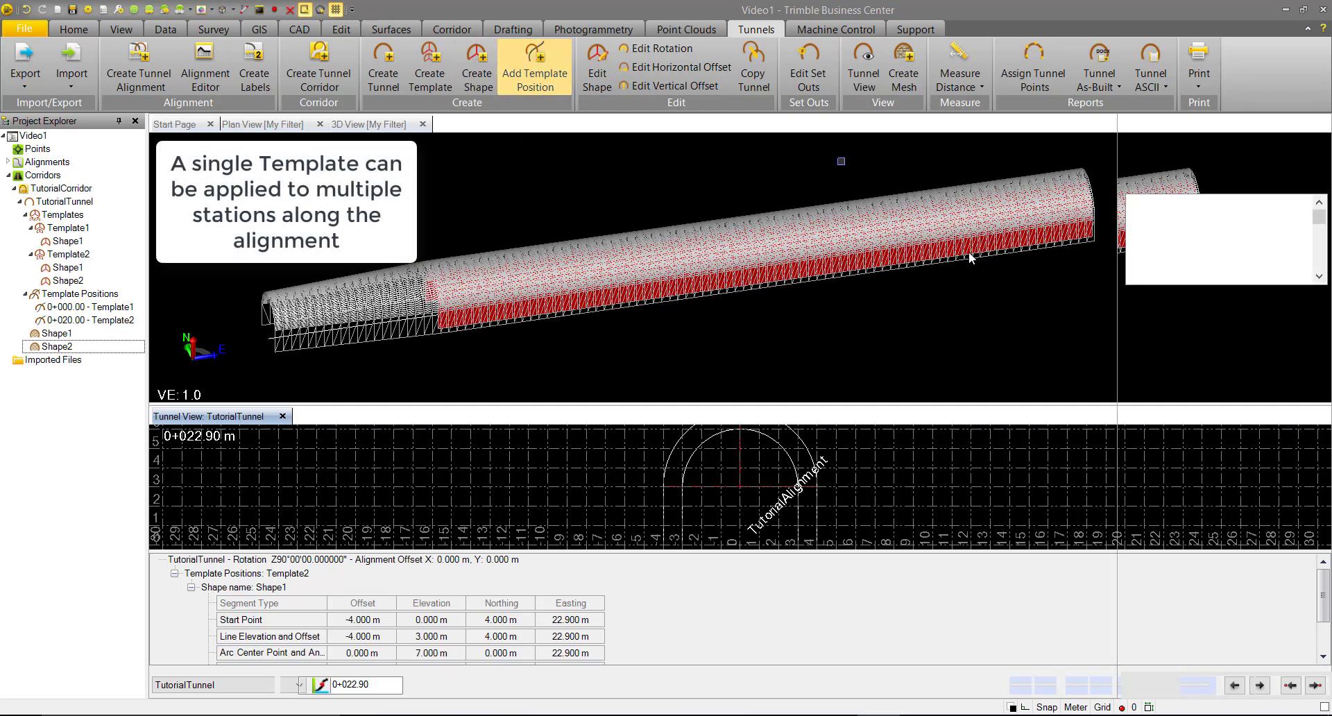
left_click(534, 66)
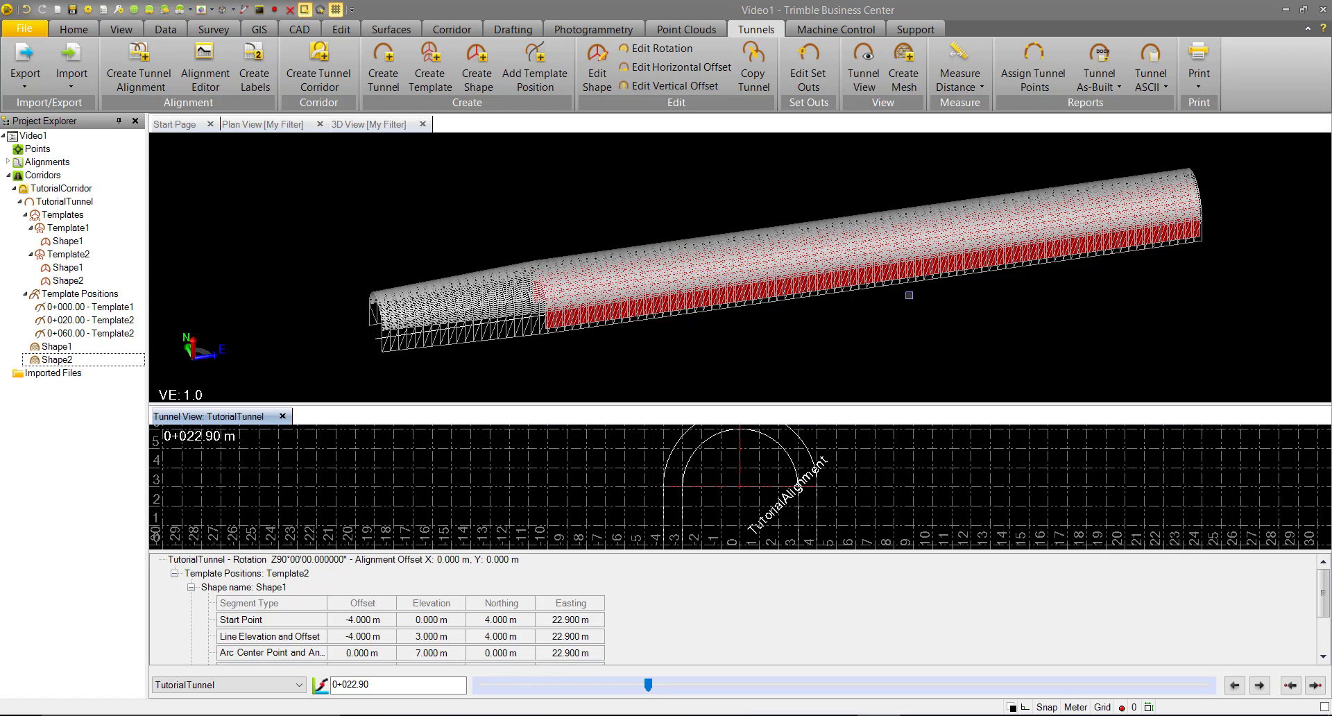
Step: Set Used > Shape2 to No for the 0+060.00 Template2 position
right_click(85, 332)
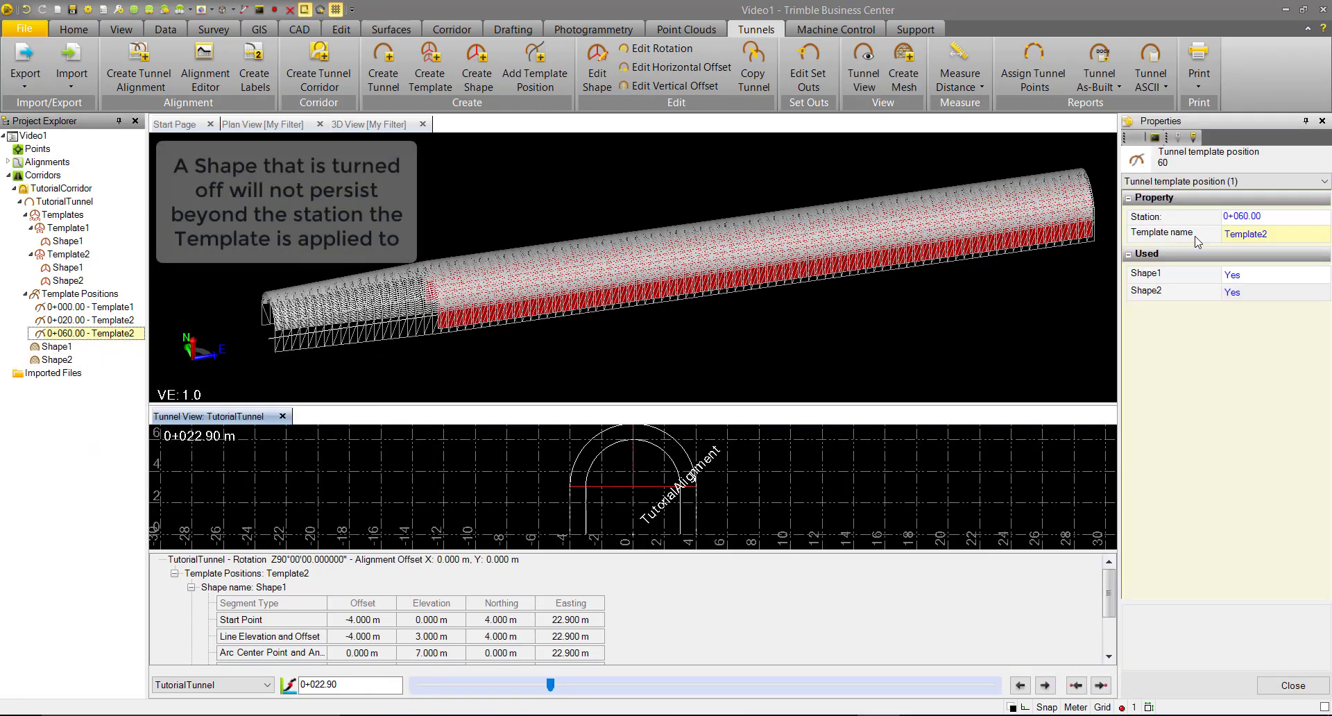
left_click(1274, 291)
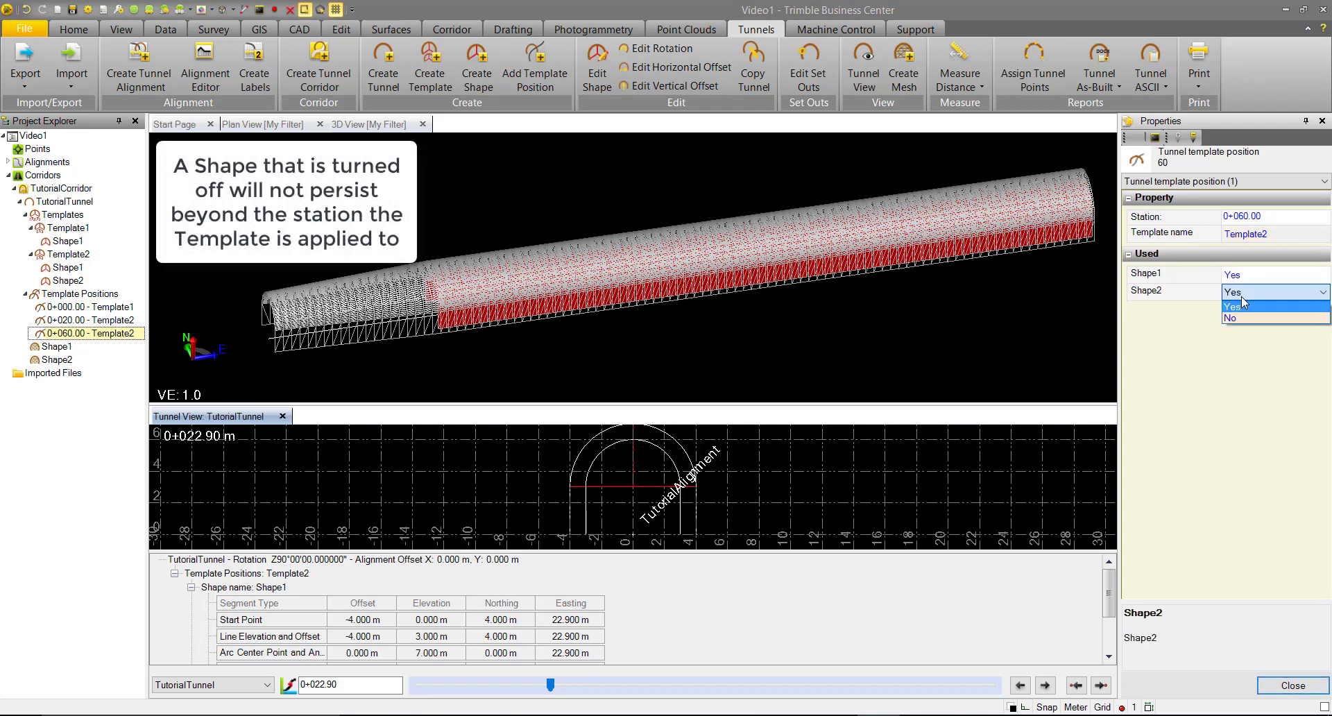
left_click(1228, 318)
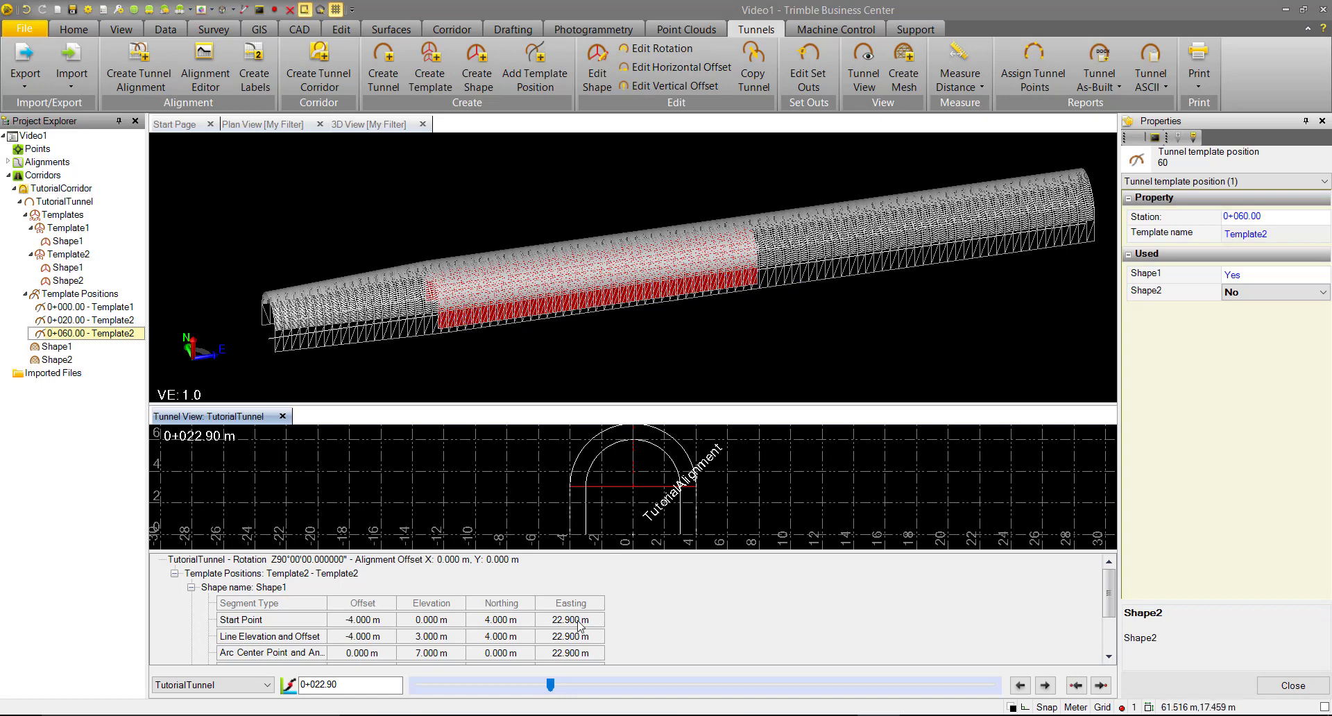
Step: Slide the tunnel cross-section view forward to about station 0+062.60
left_click_drag(550, 685, 582, 685)
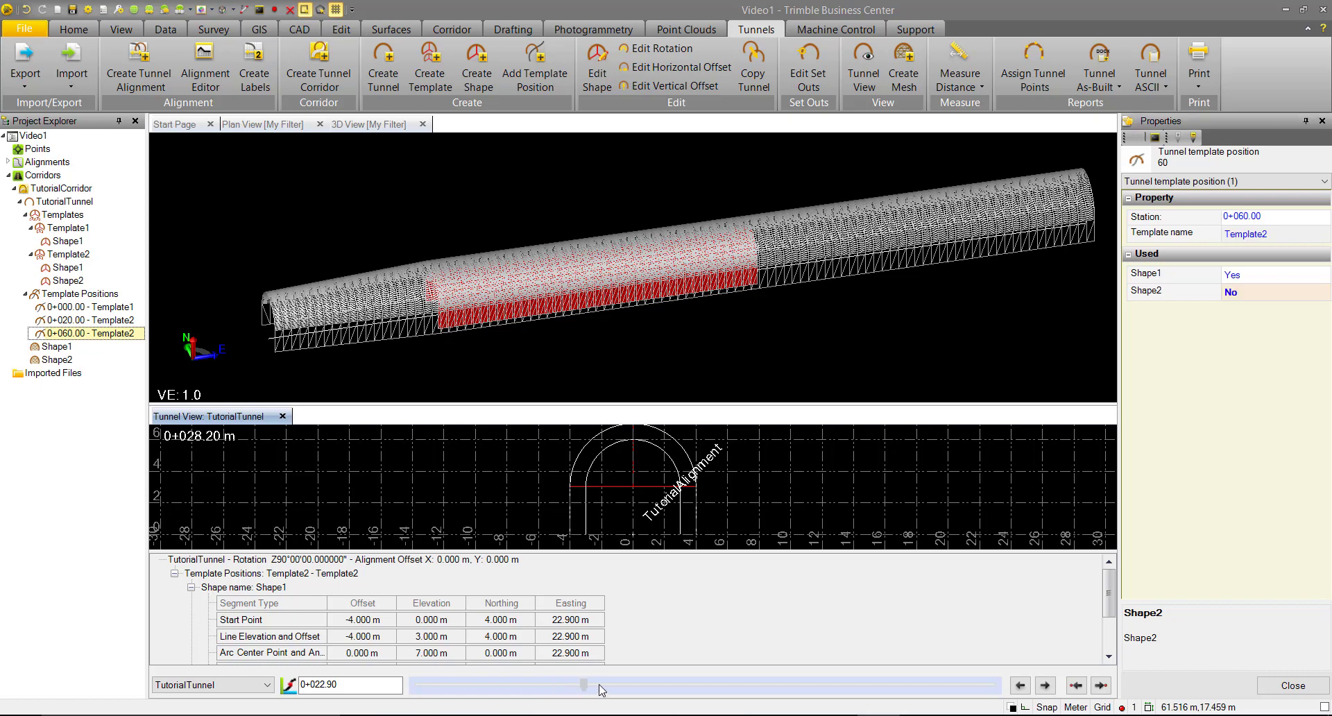
left_click_drag(582, 684, 741, 685)
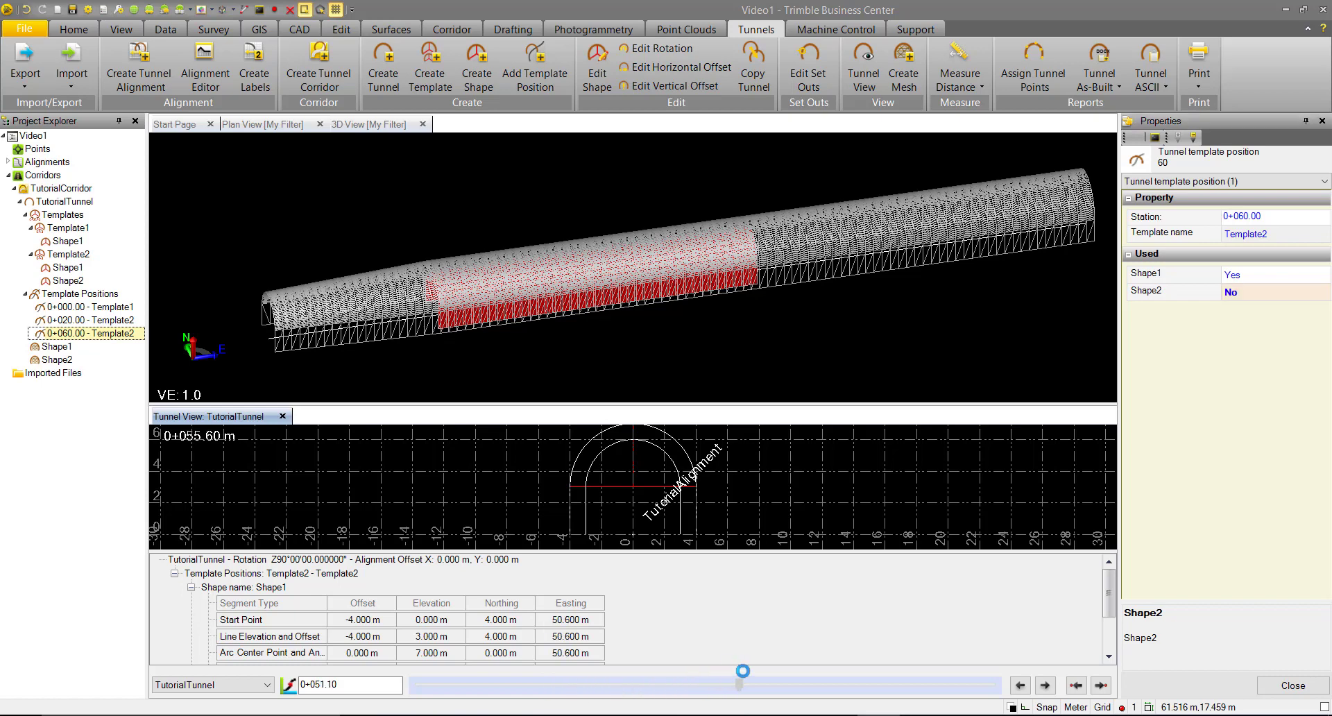
left_click_drag(741, 670, 760, 671)
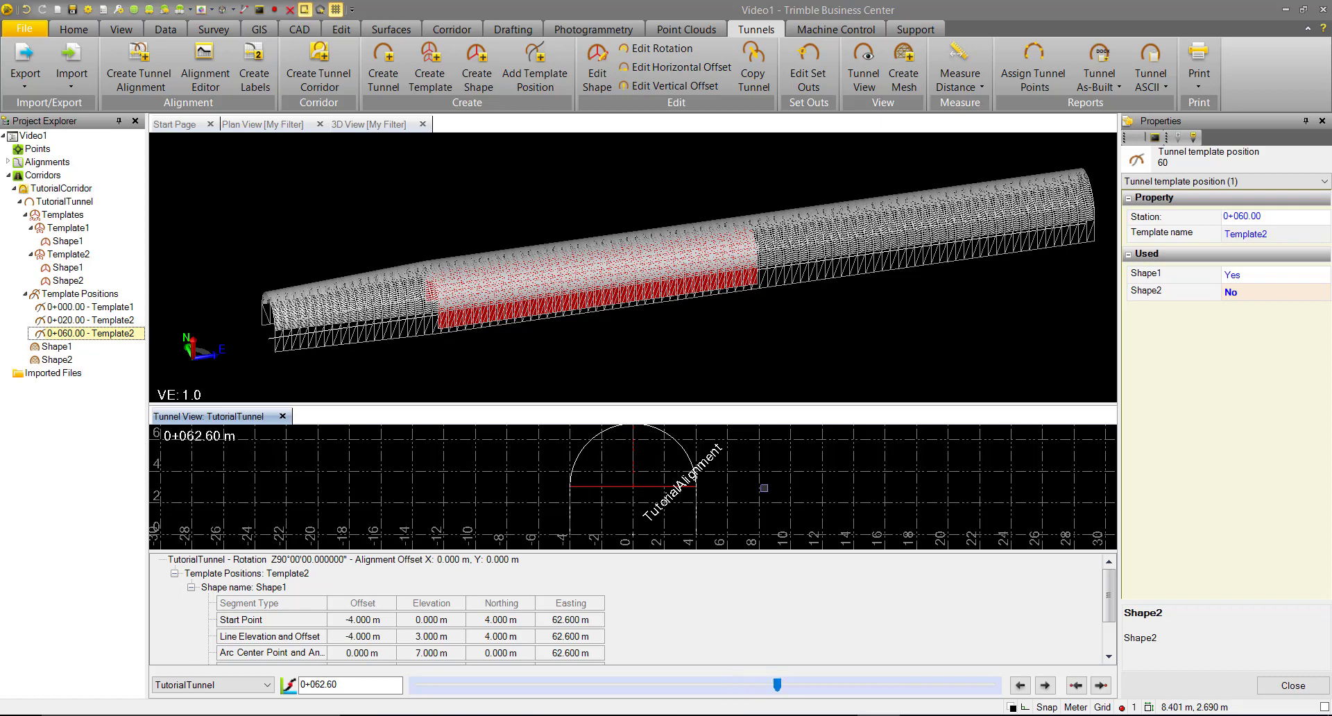
mouse_move(1320, 127)
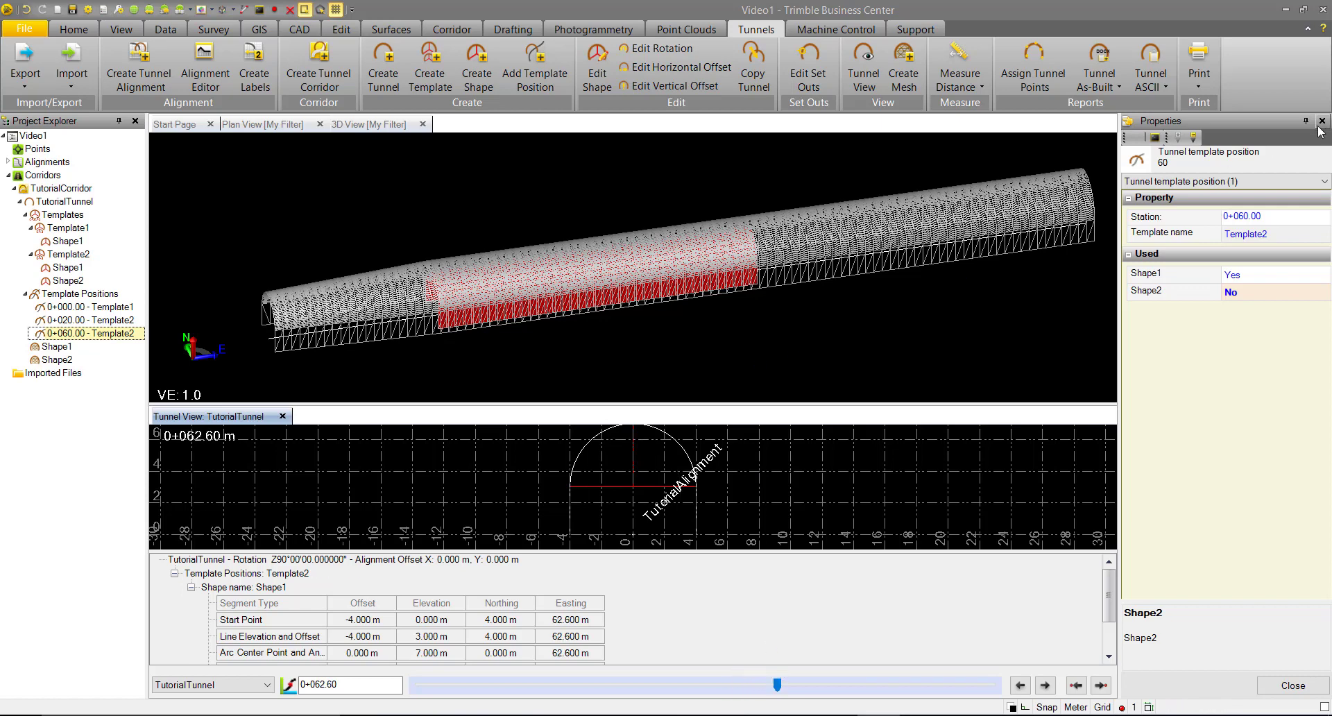